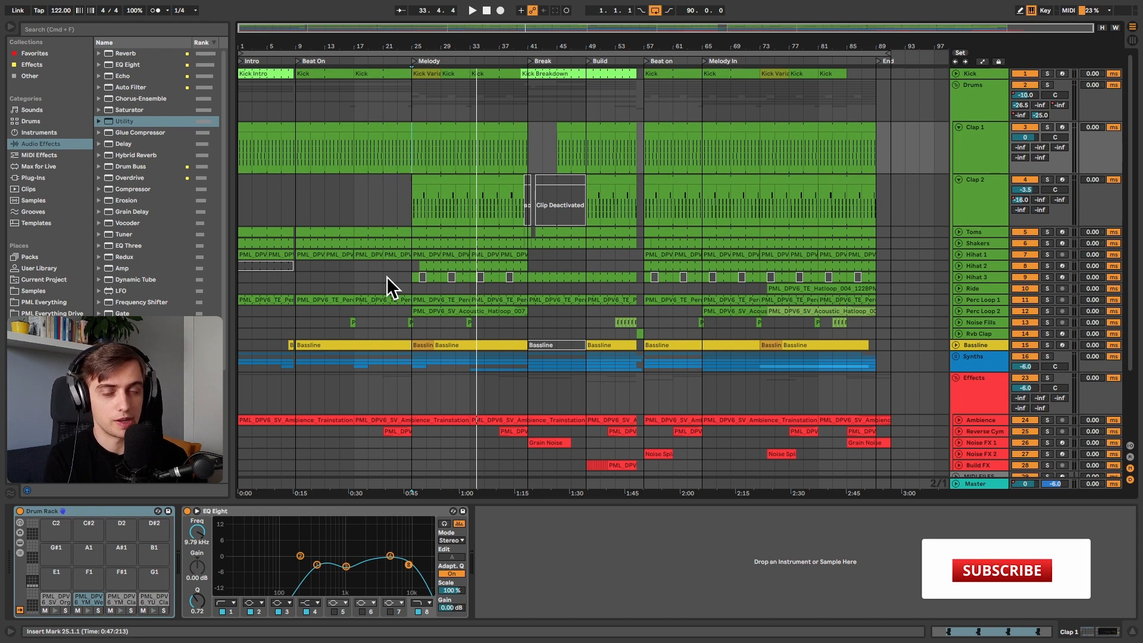
# Step: Select the Clap 2 track to show its Drum Rack, Drum Buss, EQ Eight and Delay
pyautogui.click(1001, 569)
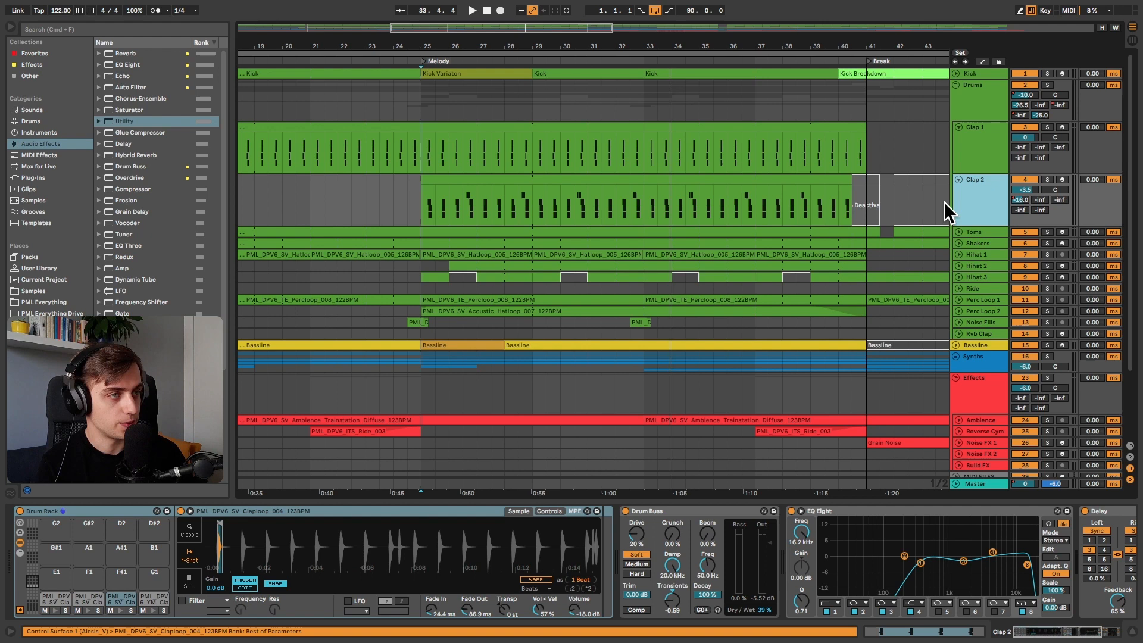
# Step: Solo Clap 2 and show PML Everything Drive's pack folders in the browser
pyautogui.click(1047, 137)
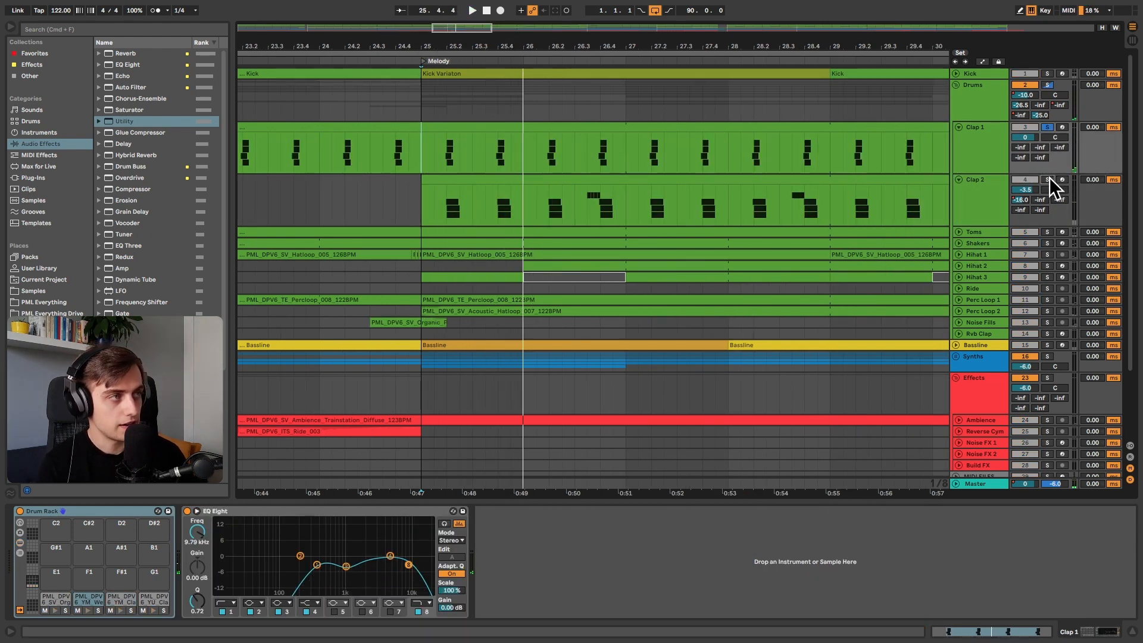
pyautogui.click(472, 9)
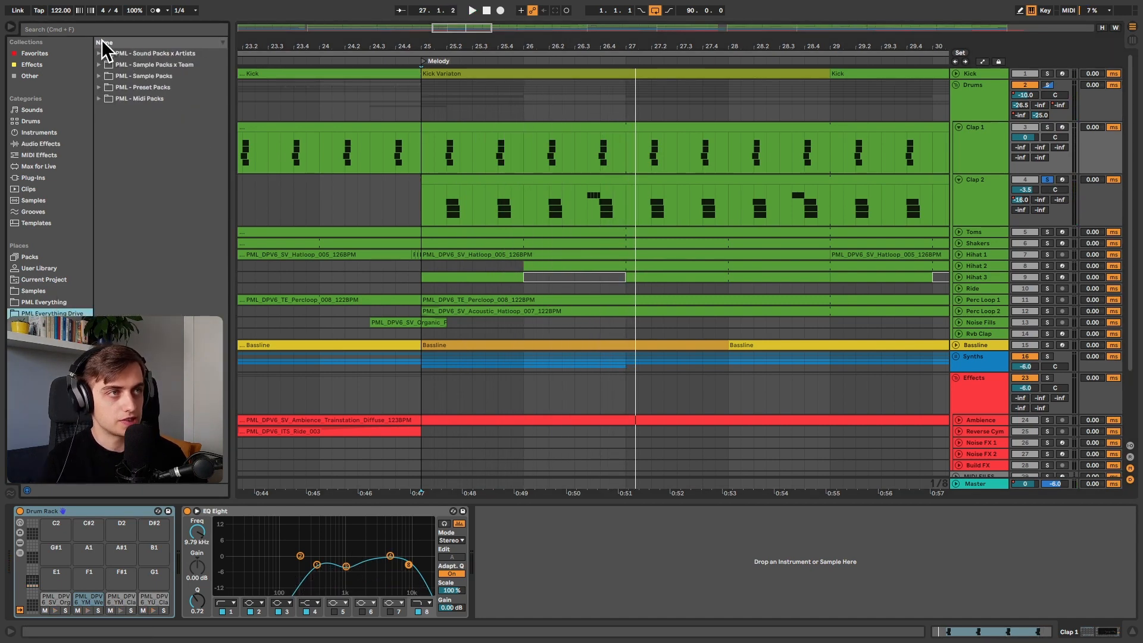
# Step: Expand PML - Sample Packs > Deep Premium Vol 6 - Drums > ONESHOTS in the browser
pyautogui.click(99, 75)
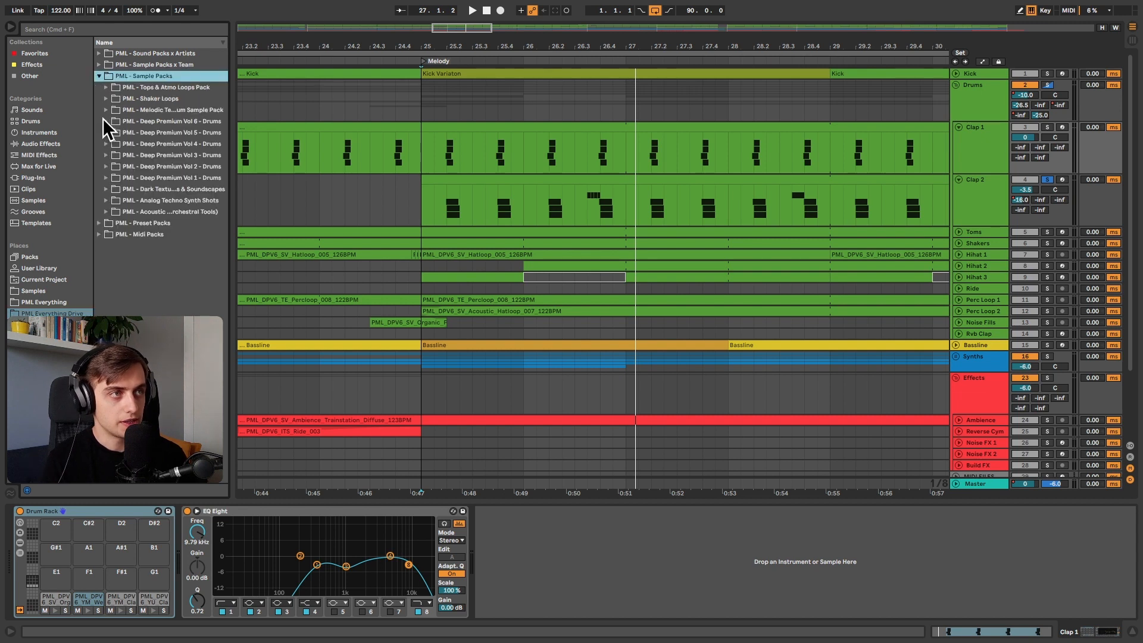
pyautogui.click(106, 121)
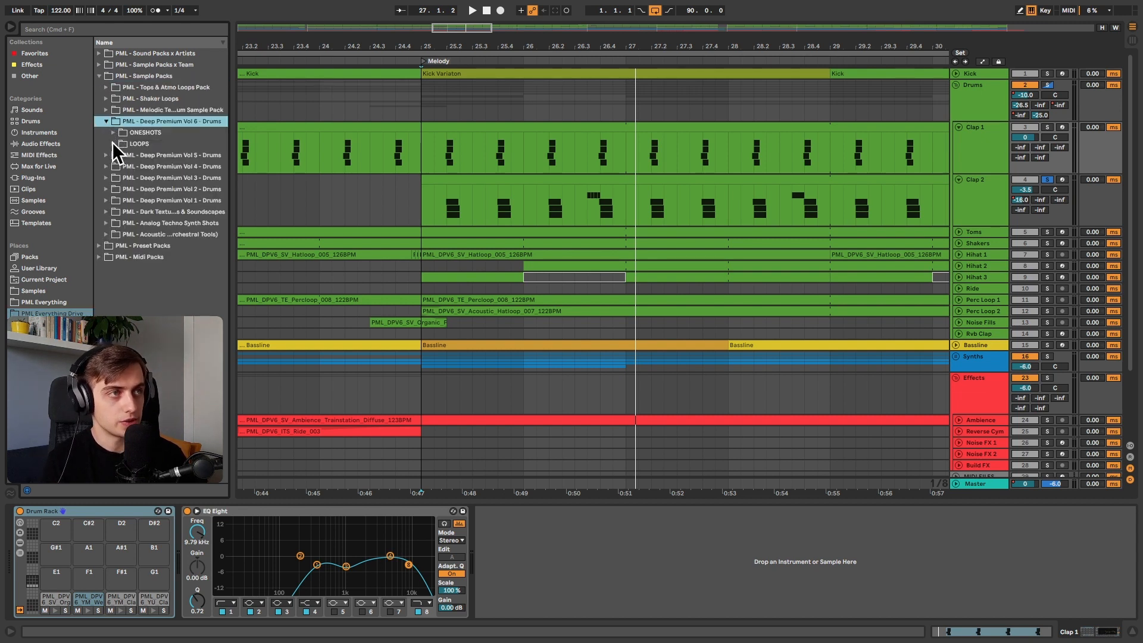
pyautogui.click(113, 132)
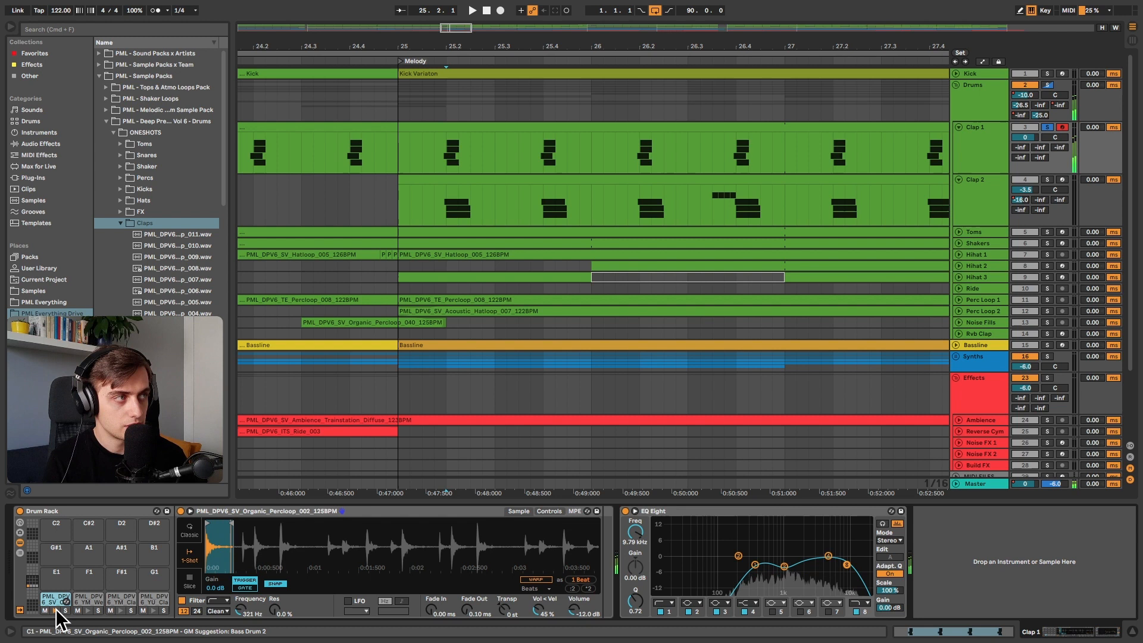
# Step: Inspect each pad sample in Clap 1's and Clap 2's drum racks, including YM_Clap_011 and Claploop_001
pyautogui.click(88, 598)
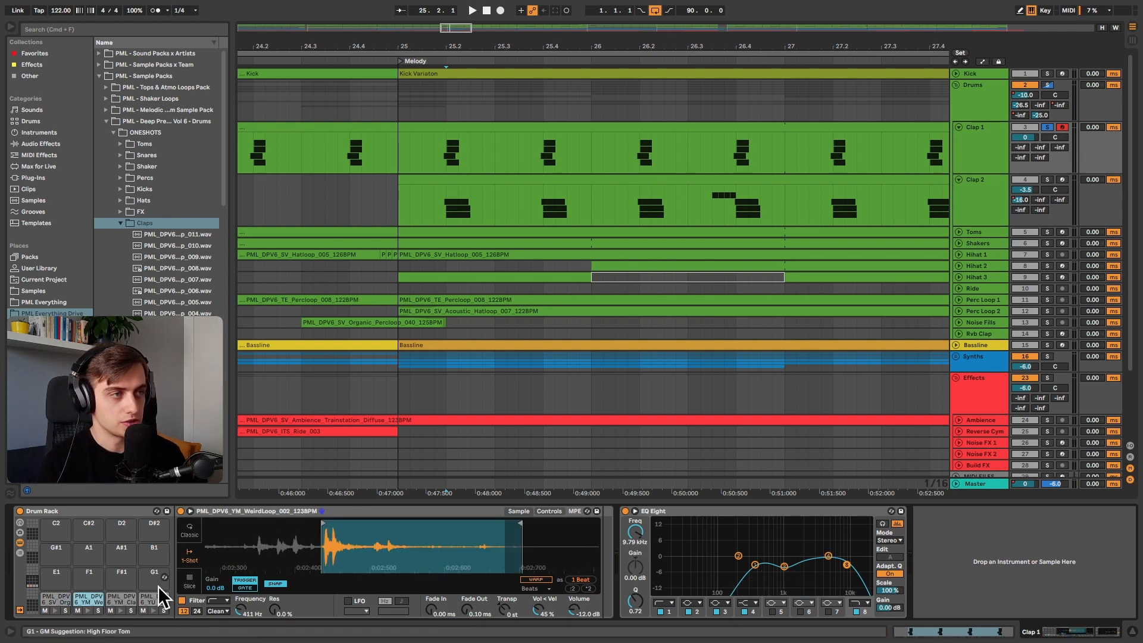
pyautogui.click(122, 583)
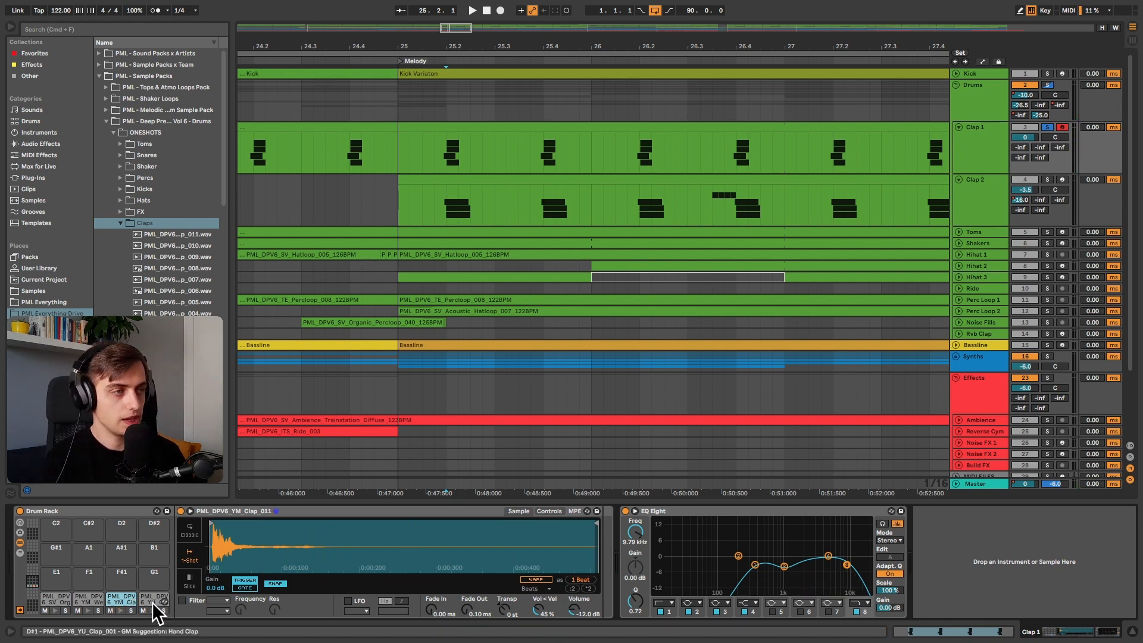
pyautogui.click(153, 601)
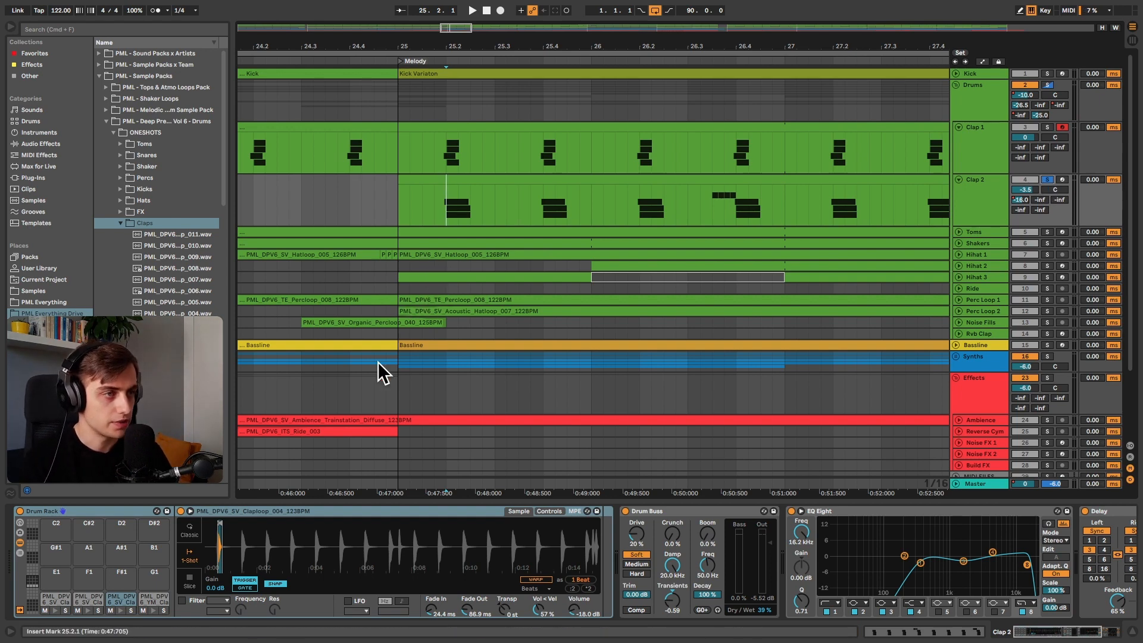
pyautogui.click(87, 598)
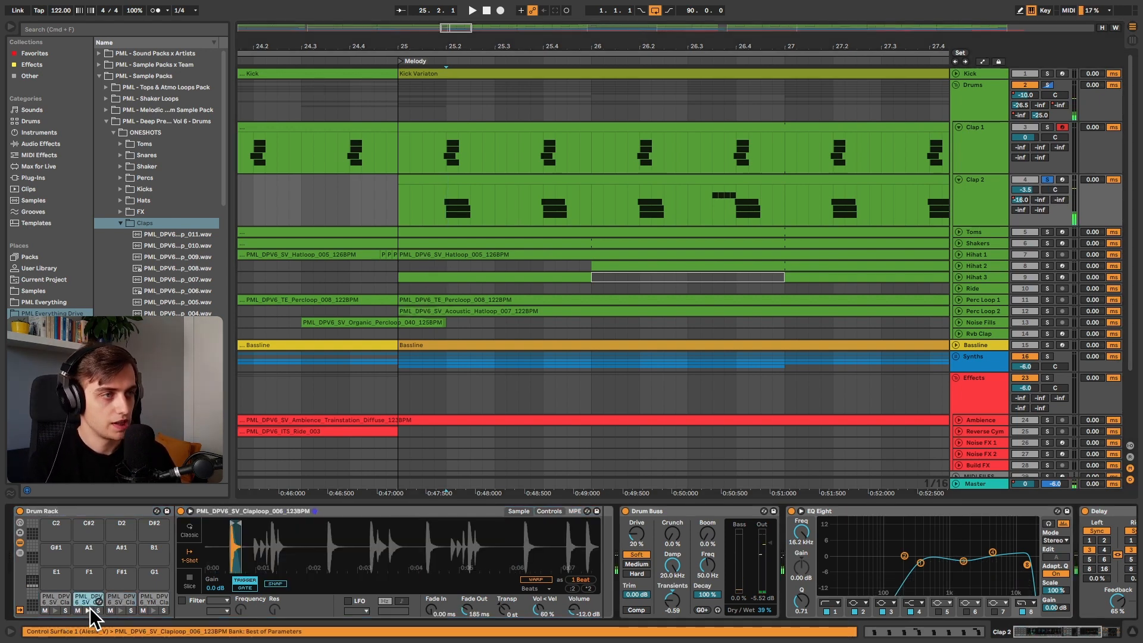
pyautogui.click(154, 590)
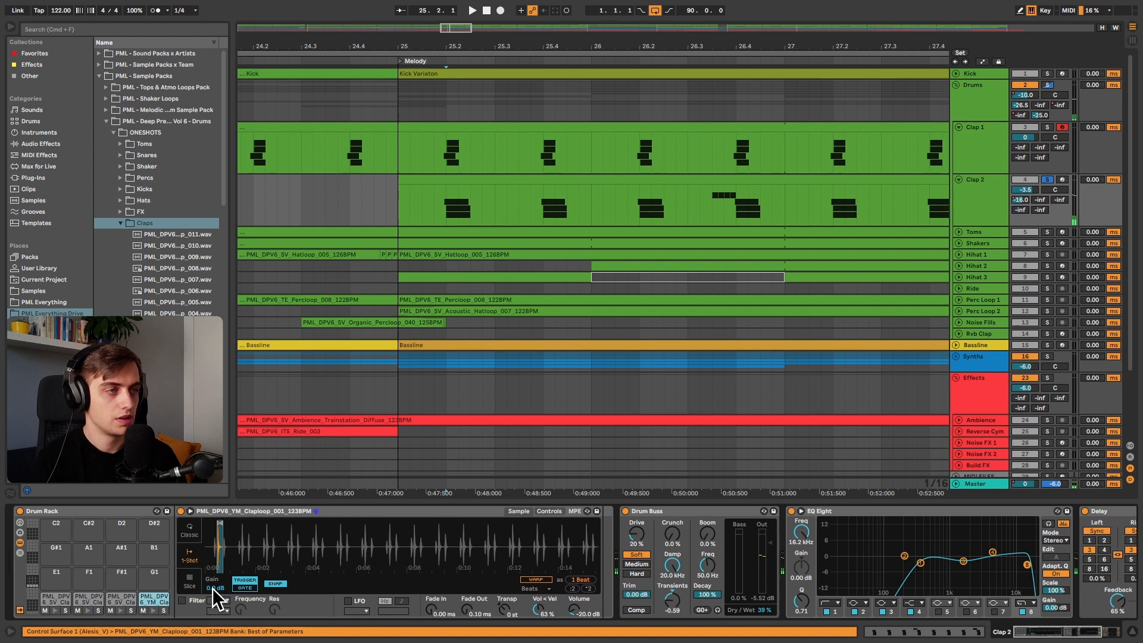
pyautogui.click(153, 598)
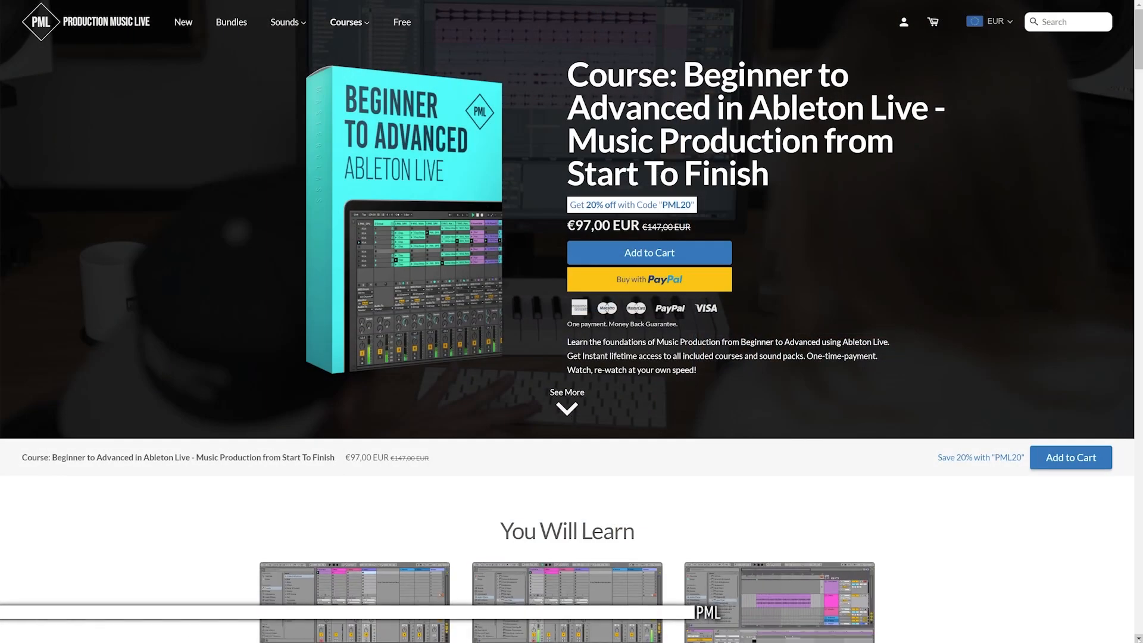
# Step: Scroll the Beginner to Advanced Ableton Live course page down to You Will Learn
pyautogui.scroll(-3)
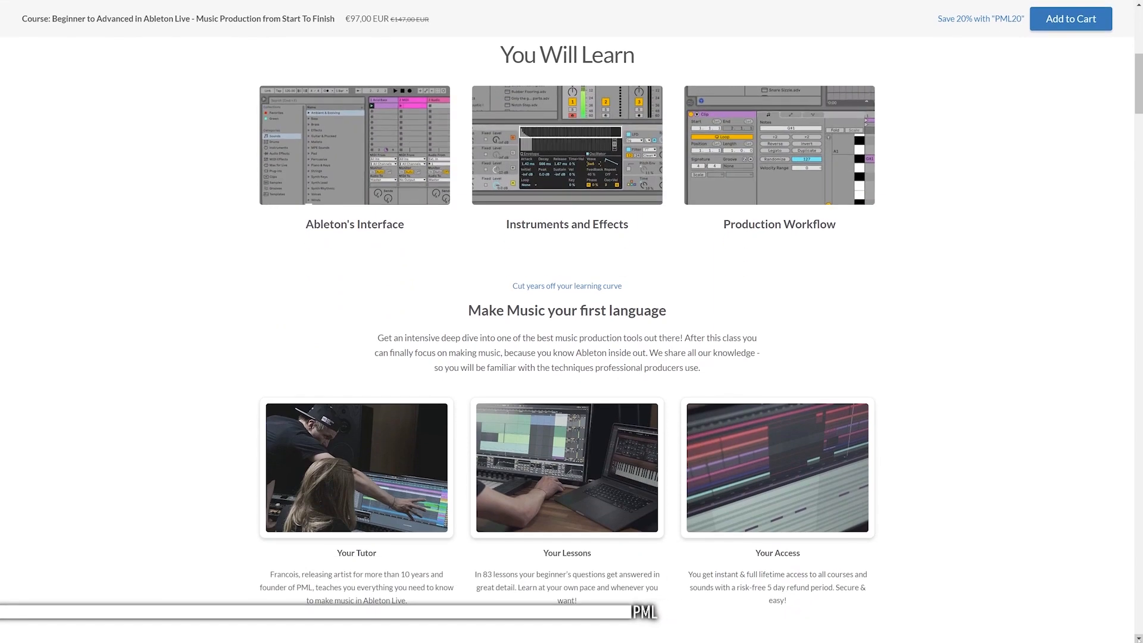
pyautogui.scroll(-3)
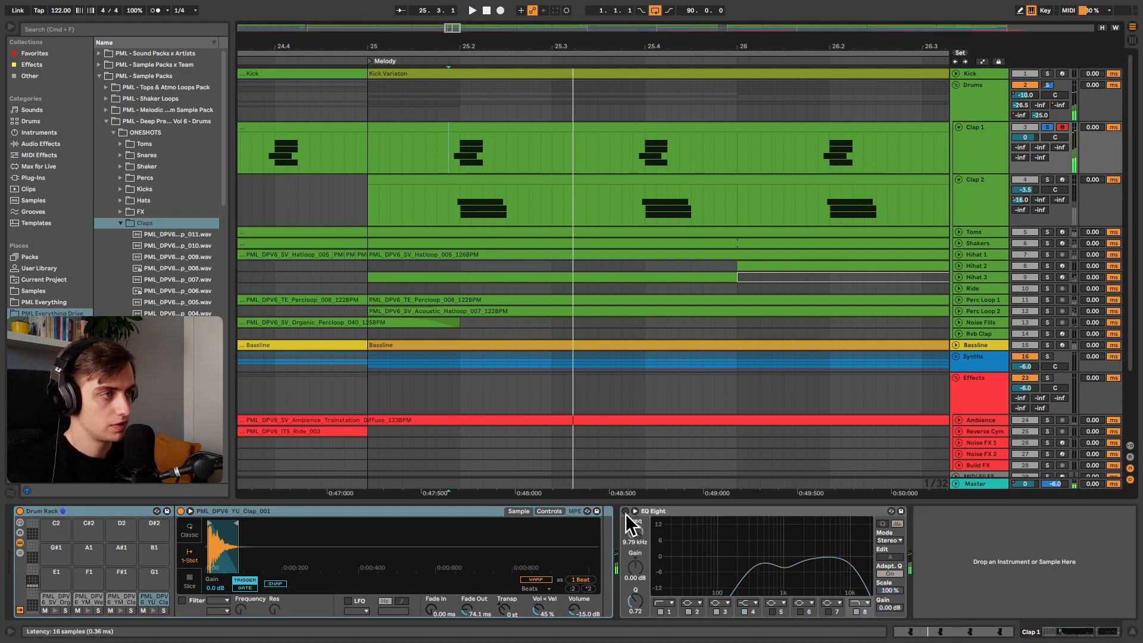
# Step: Toggle Clap 1's EQ Eight activator to compare the claps with and without EQ
pyautogui.click(625, 510)
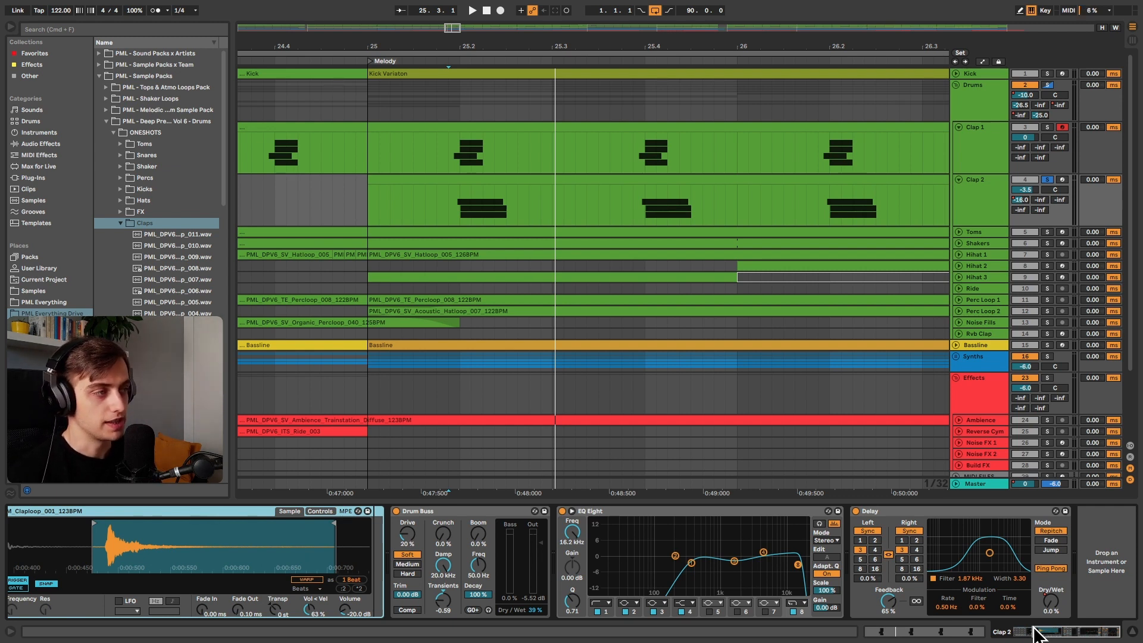
pyautogui.moveTo(1053, 616)
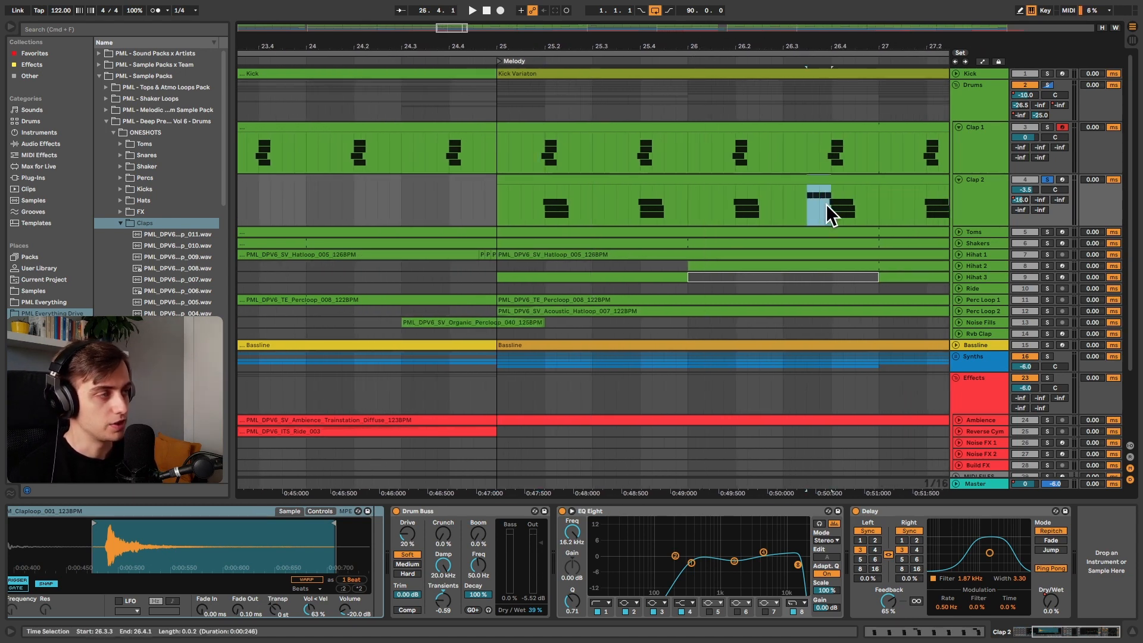
pyautogui.doubleClick(816, 193)
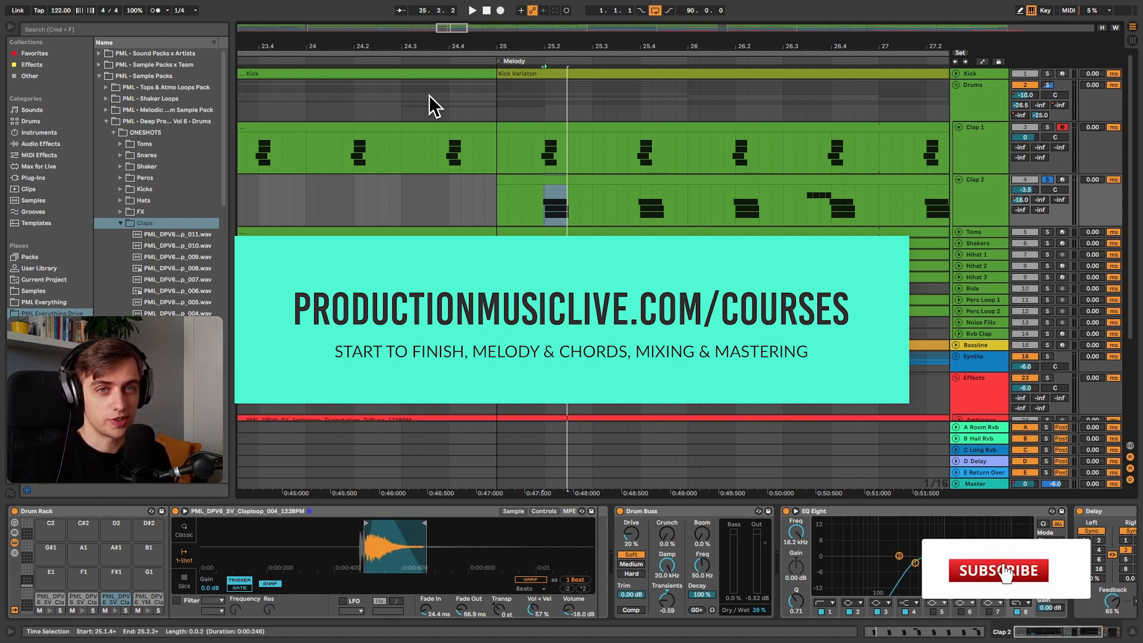
pyautogui.click(1000, 569)
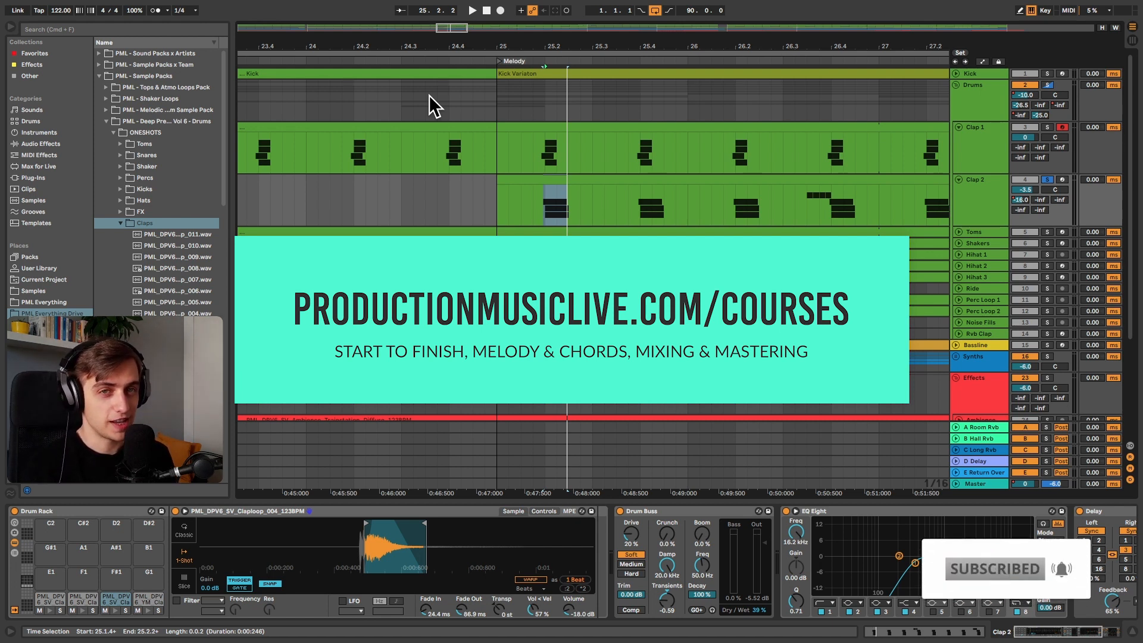